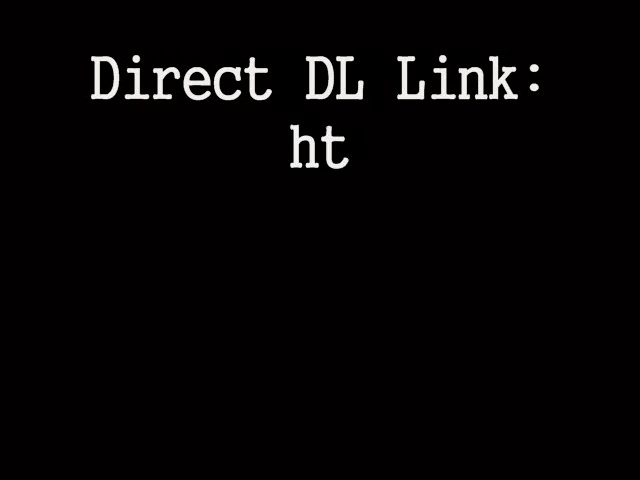
# Show the Damn Small Linux download URL and go to the DSL 4.1 download page.
pyautogui.write('tp://www.icewa')
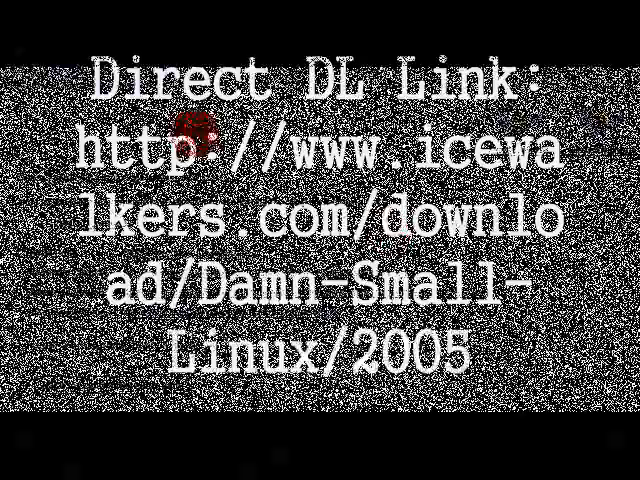
pyautogui.click(184, 96)
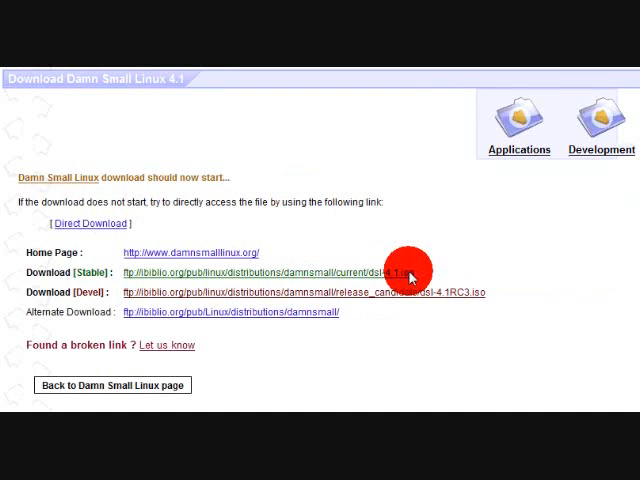
# Download the stable dsl-4.1.iso from the DSL download page and confirm the prompt.
pyautogui.click(408, 272)
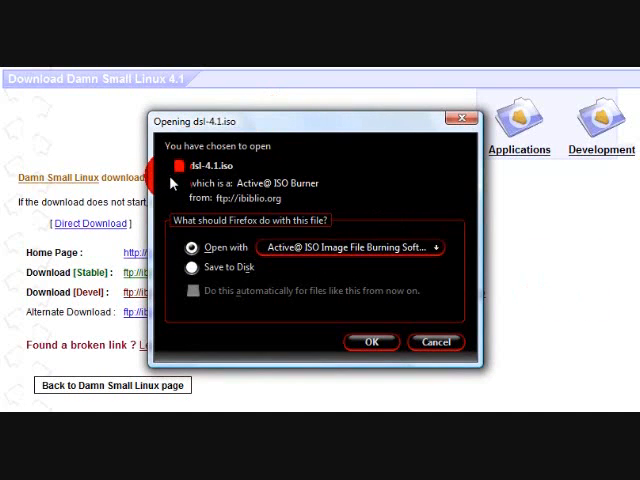
pyautogui.click(190, 268)
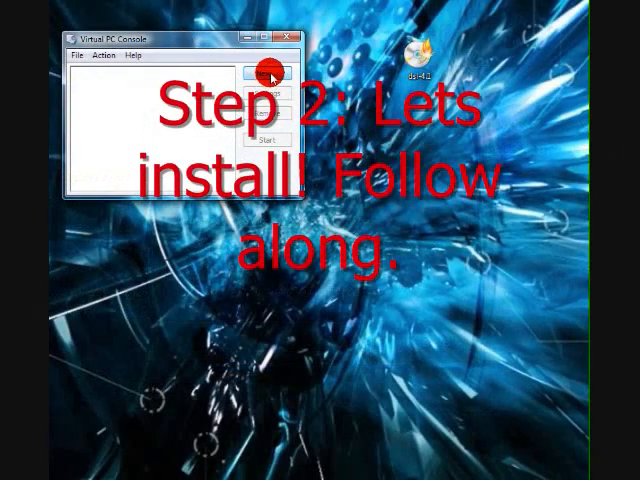
# Create a new virtual machine named Damn Small Linux with Other as its operating system.
pyautogui.click(266, 72)
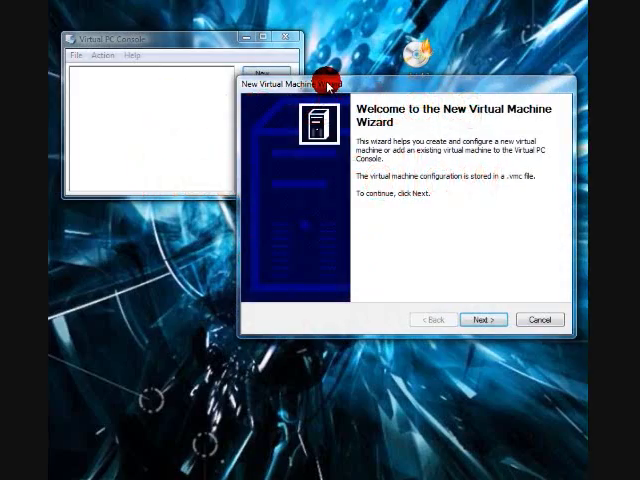
pyautogui.click(484, 320)
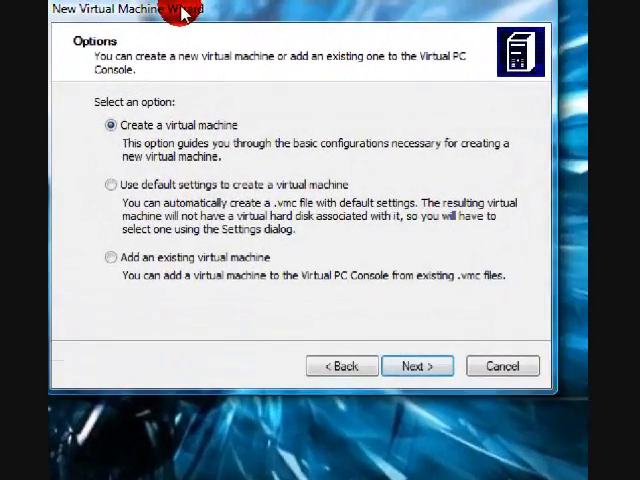
pyautogui.click(418, 364)
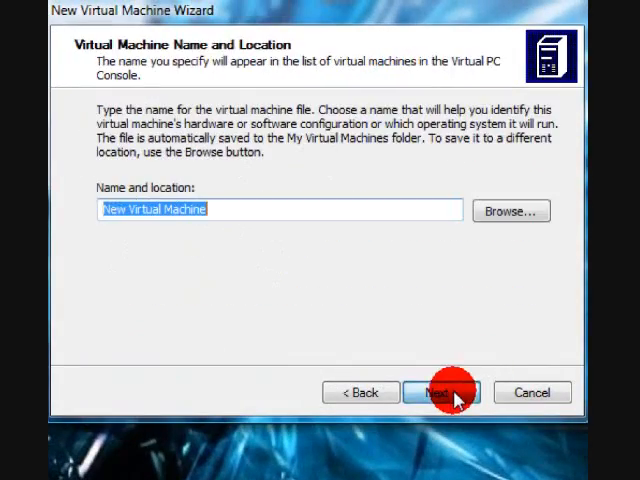
pyautogui.write('Damn Small Linux')
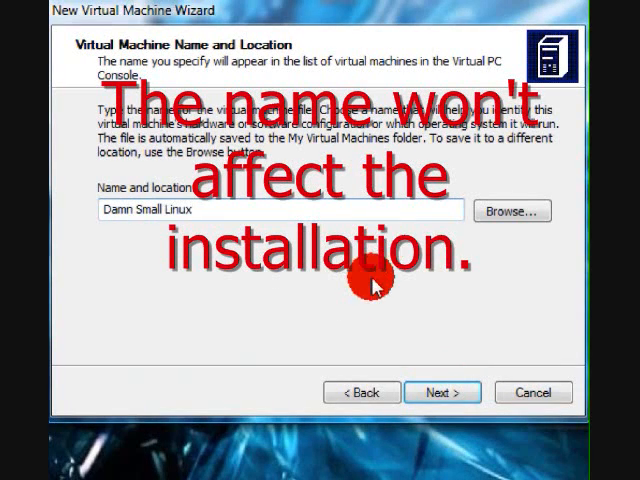
pyautogui.click(430, 392)
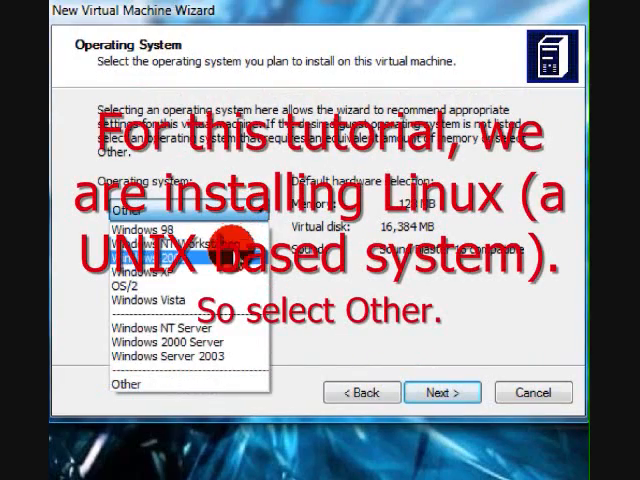
pyautogui.click(130, 384)
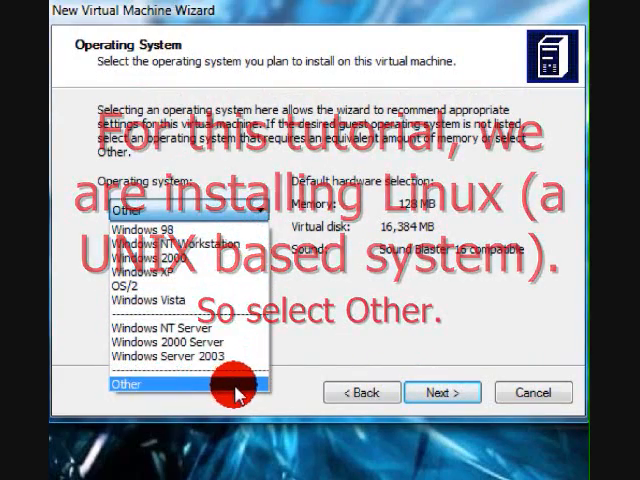
pyautogui.click(440, 392)
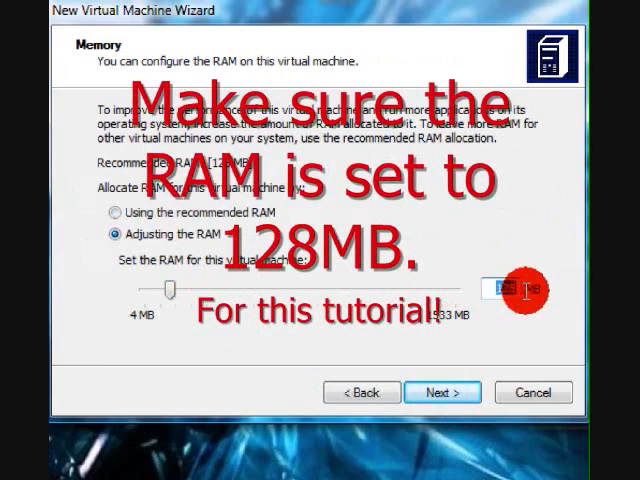
# Keep 128 MB RAM, add a new virtual hard disk and finish the wizard.
pyautogui.click(424, 392)
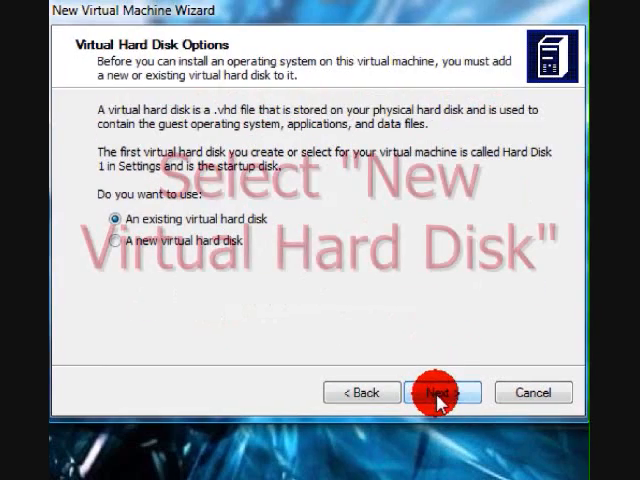
pyautogui.click(116, 240)
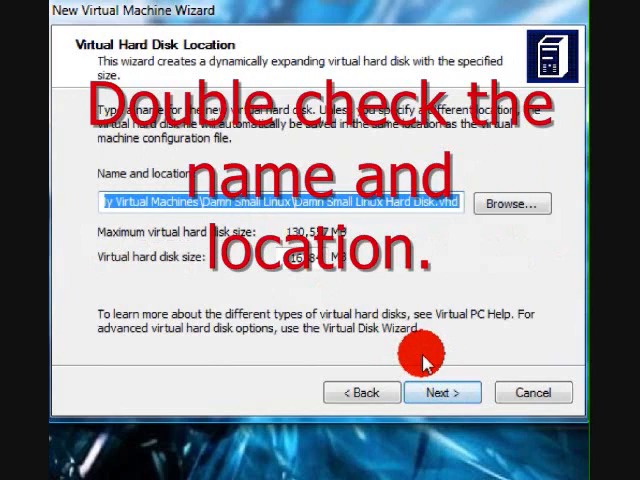
pyautogui.click(440, 392)
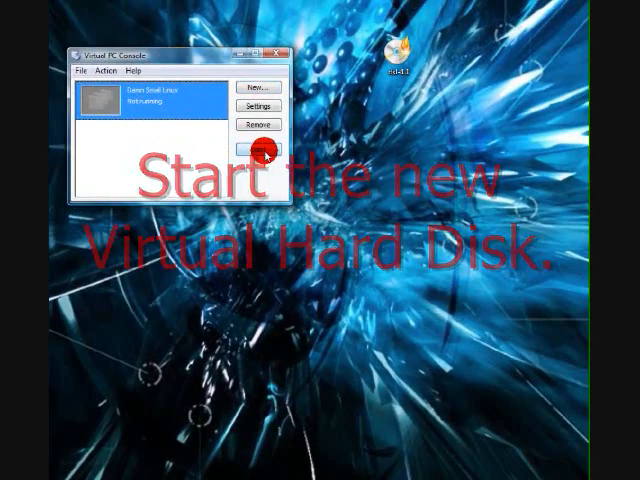
# Start the Damn Small Linux machine and capture dsl-4.1.iso as its CD image.
pyautogui.click(260, 150)
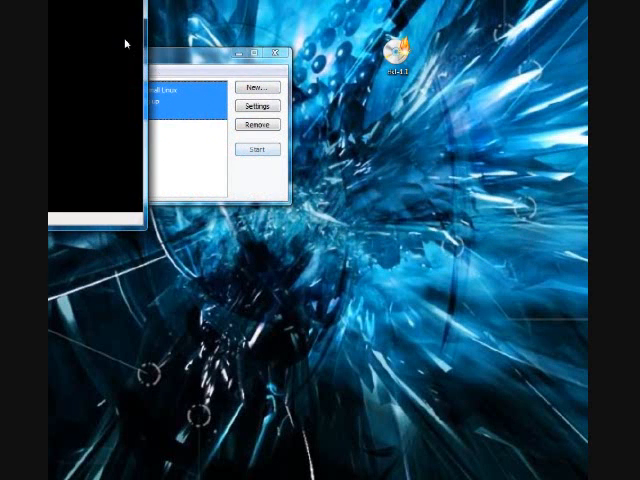
pyautogui.click(256, 148)
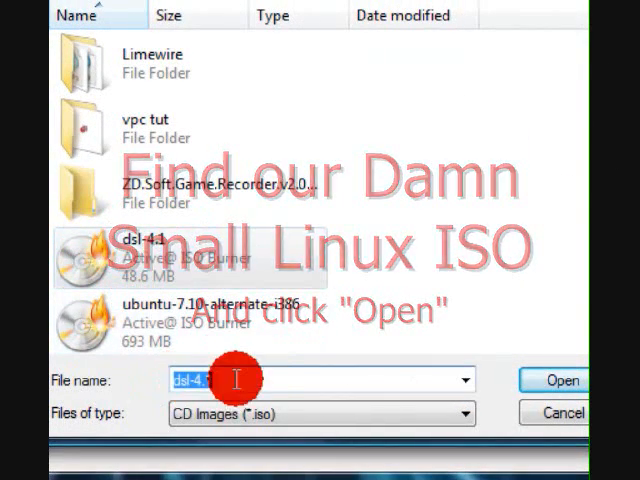
pyautogui.click(562, 376)
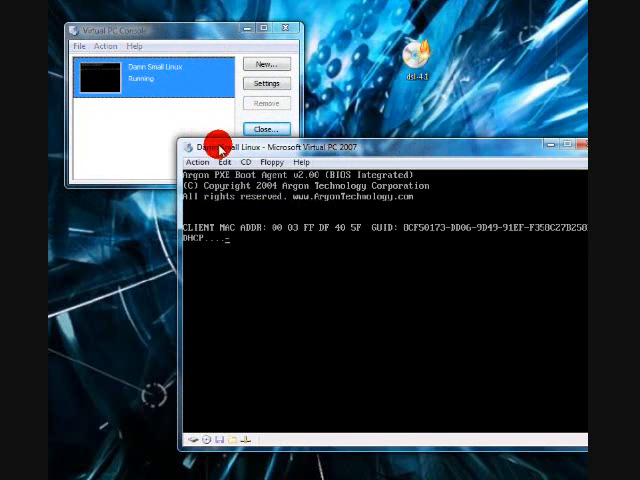
# Reset the virtual machine via Action > Reset so it reboots from the CD.
pyautogui.click(196, 162)
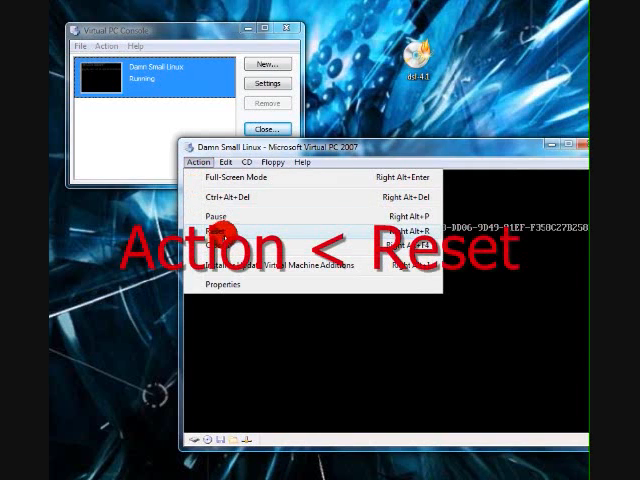
pyautogui.click(204, 232)
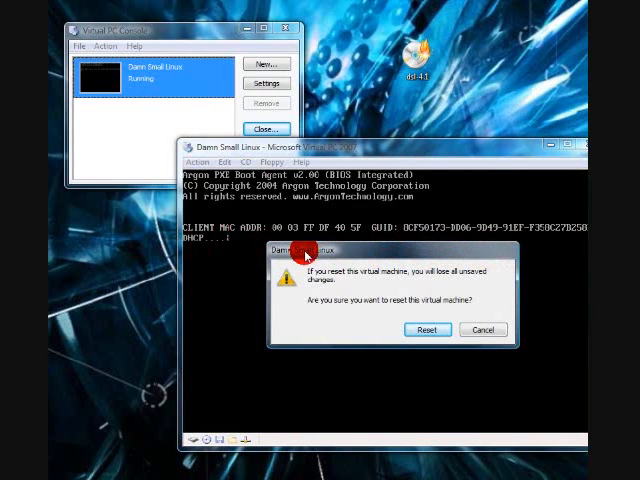
pyautogui.click(426, 328)
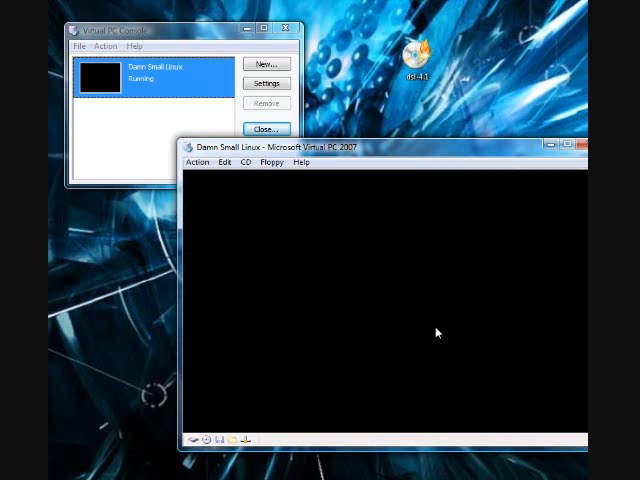
pyautogui.moveTo(432, 326)
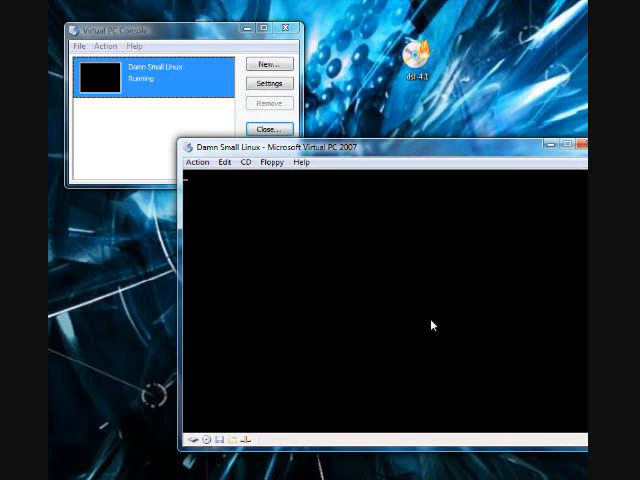
pyautogui.moveTo(300, 240)
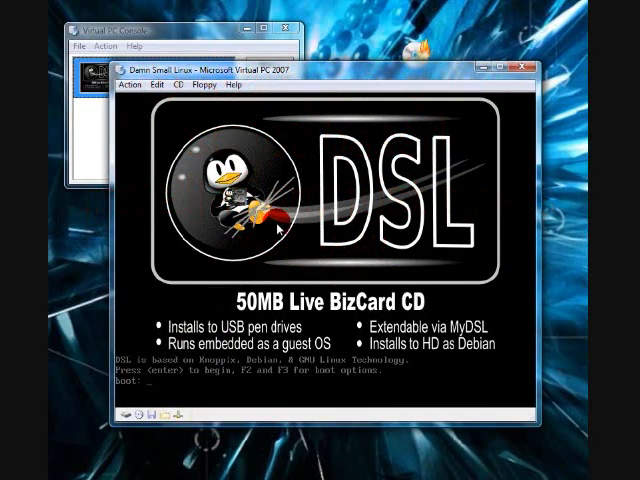
# Accept the DSL boot prompt and let Damn Small Linux load to its desktop.
pyautogui.press('enter')
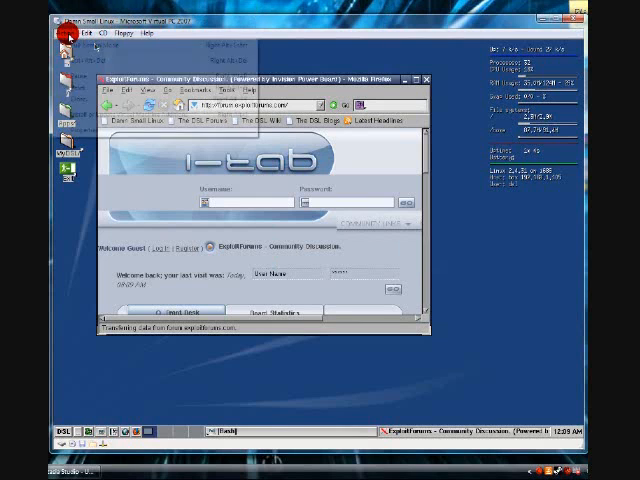
# Close the virtual machine with the Turn off option so Console shows it Not Running.
pyautogui.click(72, 36)
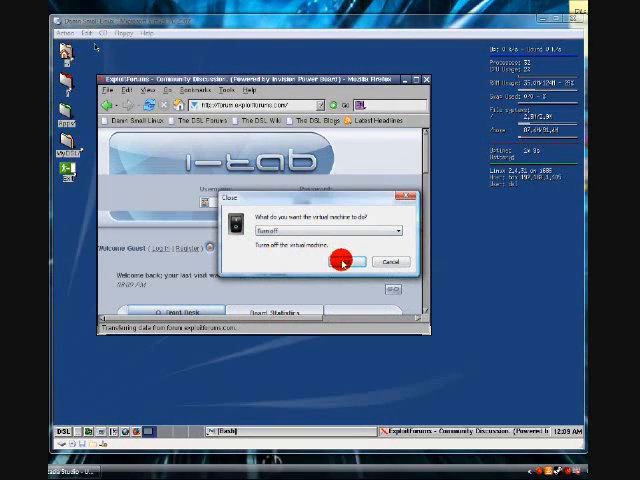
pyautogui.click(356, 262)
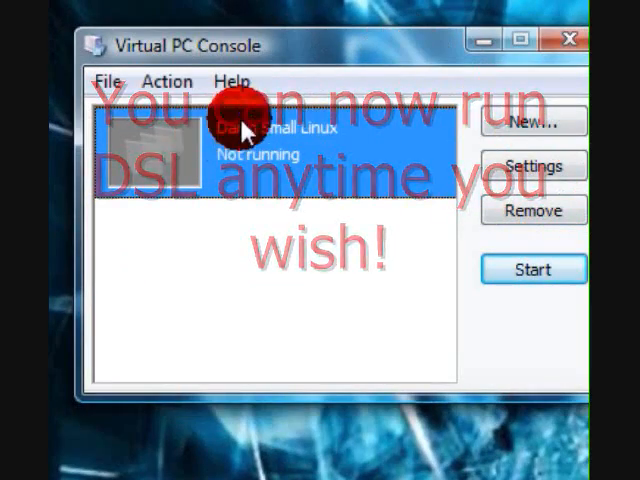
pyautogui.click(532, 166)
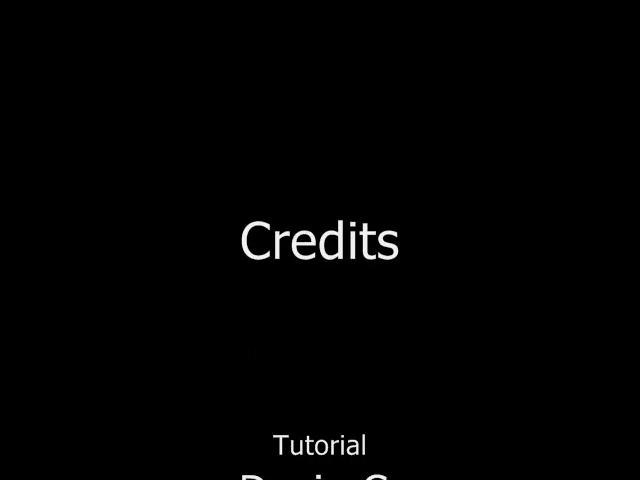
# Scroll the credits card listing Devin C. for tutorial and video.
pyautogui.scroll(-3)
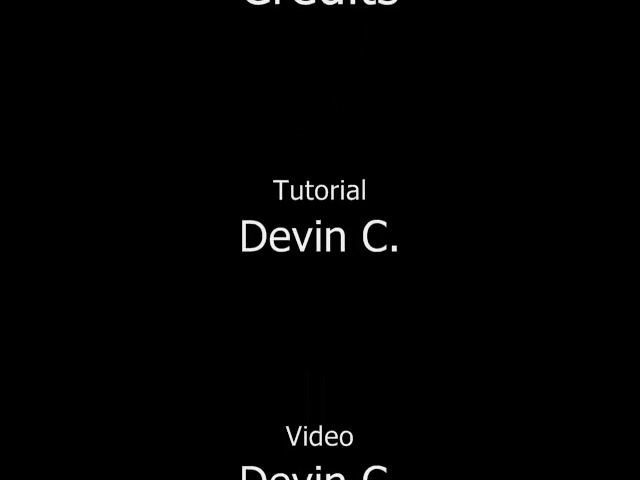